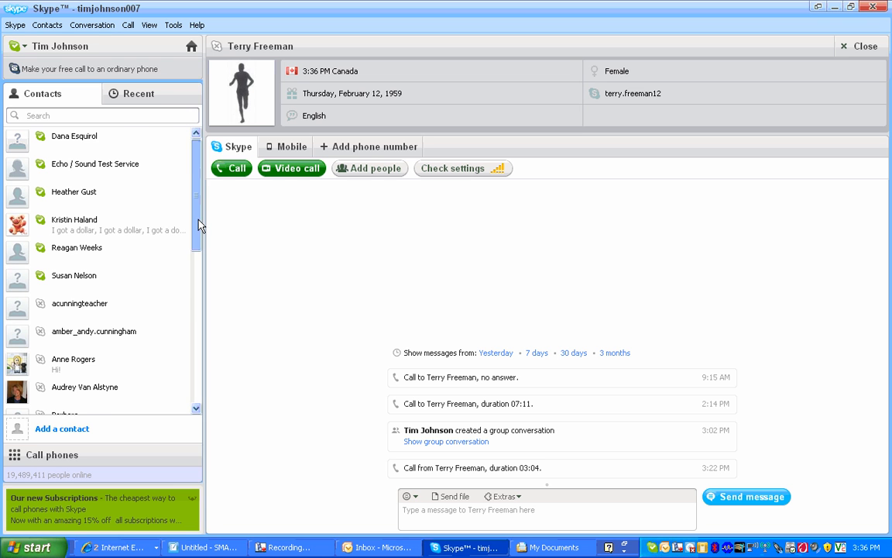
Briefly bring up the add-contact form from the sidebar, then close it again.
{"action": "scroll", "scroll_direction": "down", "scroll_amount": 3}
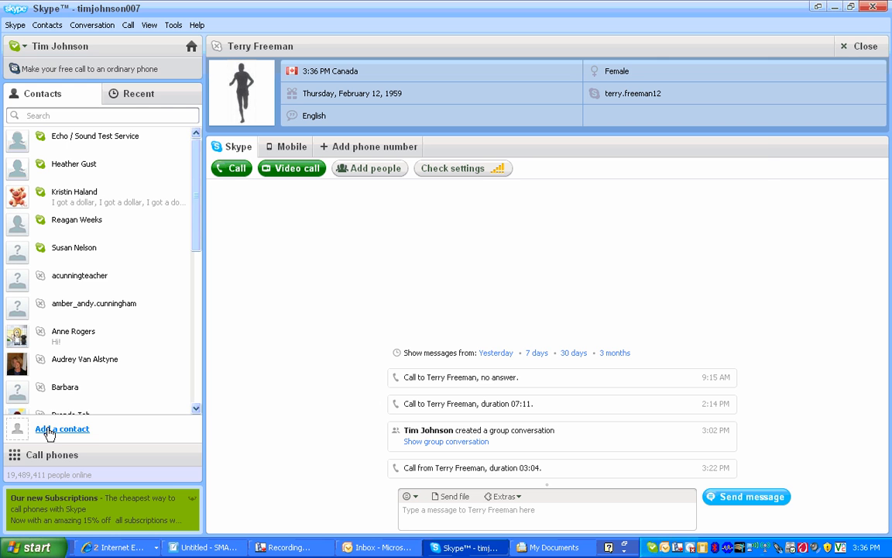
{"action": "left_click", "coordinate": [62, 428]}
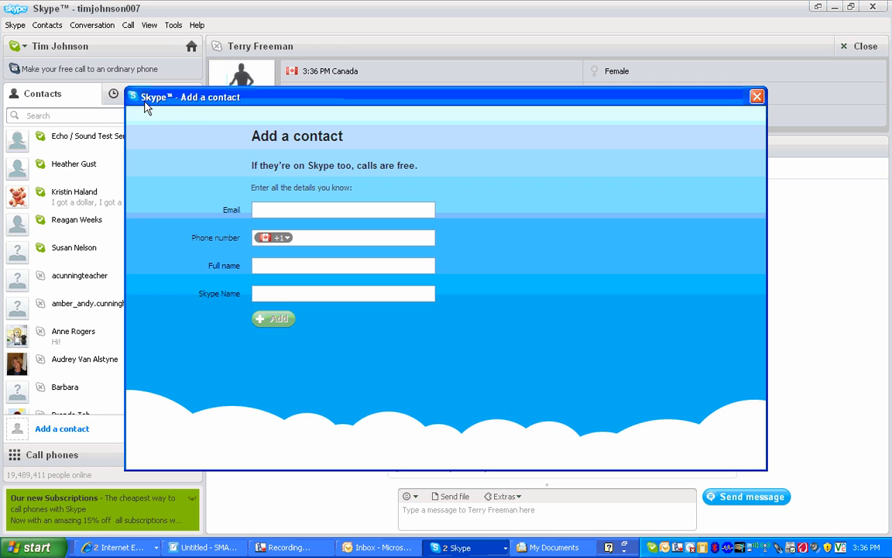
{"action": "left_click", "coordinate": [46, 24]}
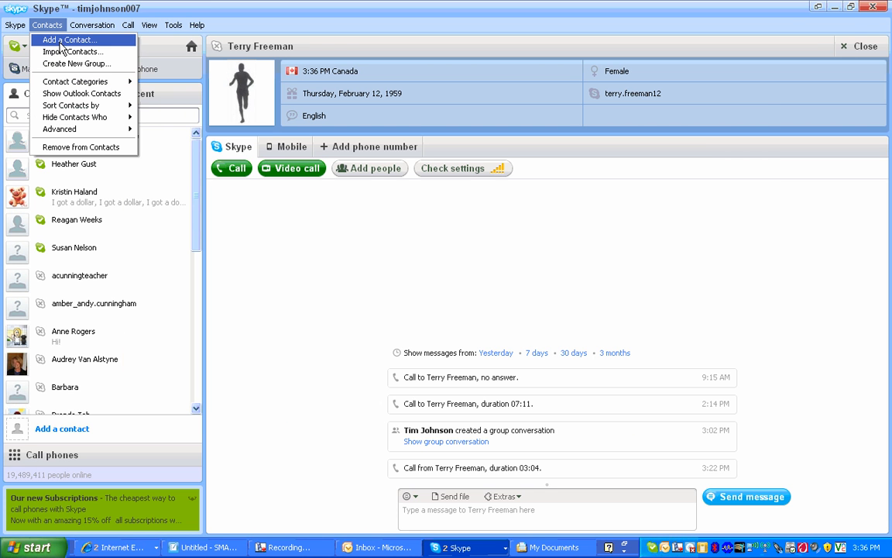
Reach the empty Add a Contact form via the Contacts menu, ready for a full name.
{"action": "left_click", "coordinate": [68, 40]}
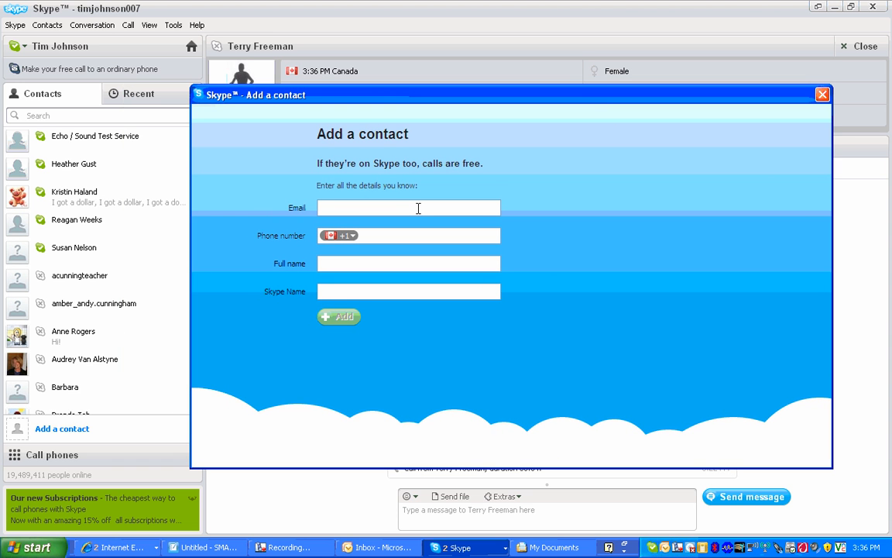
{"action": "mouse_move", "coordinate": [406, 229]}
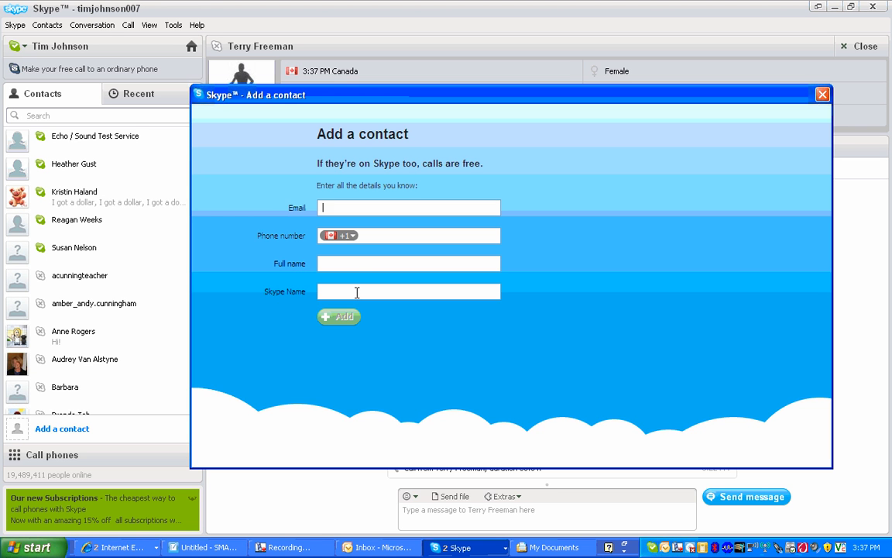
{"action": "left_click", "coordinate": [409, 264]}
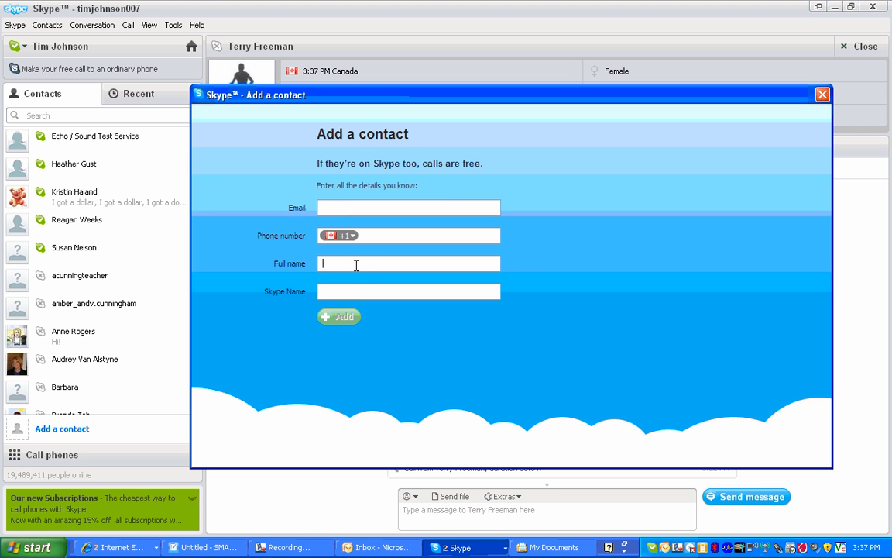
{"action": "type", "text": "c"}
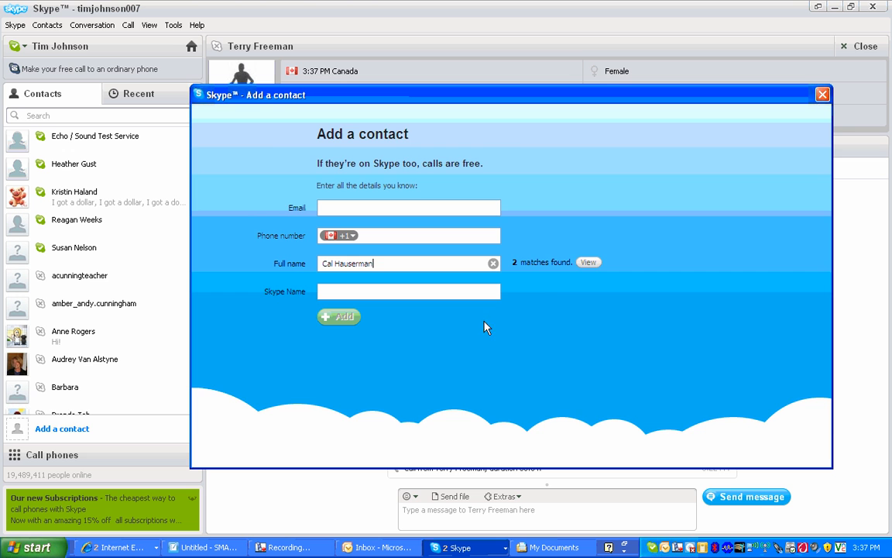
{"action": "mouse_move", "coordinate": [589, 262]}
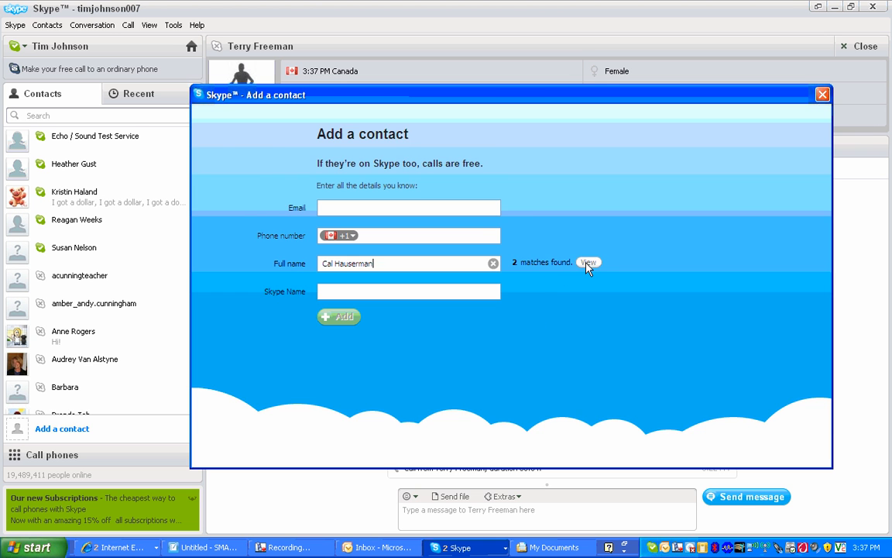
{"action": "left_click", "coordinate": [589, 262]}
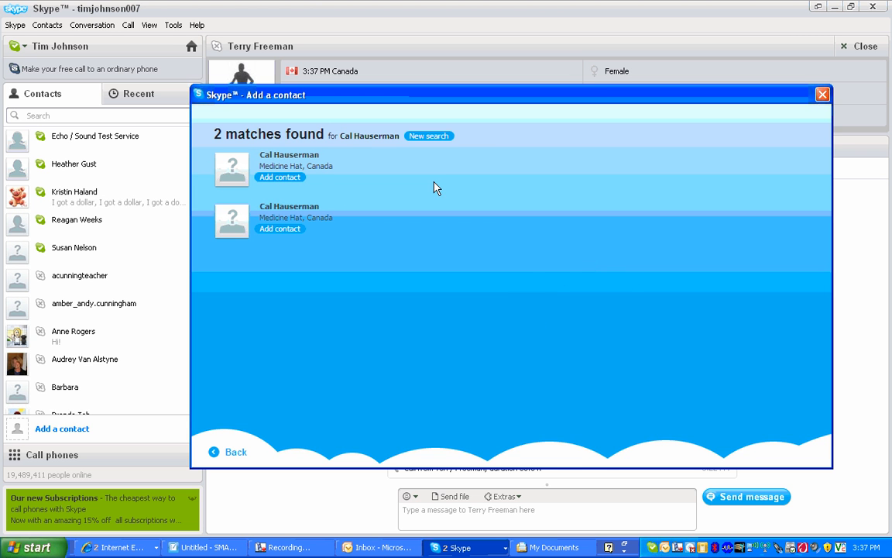
{"action": "mouse_move", "coordinate": [537, 260]}
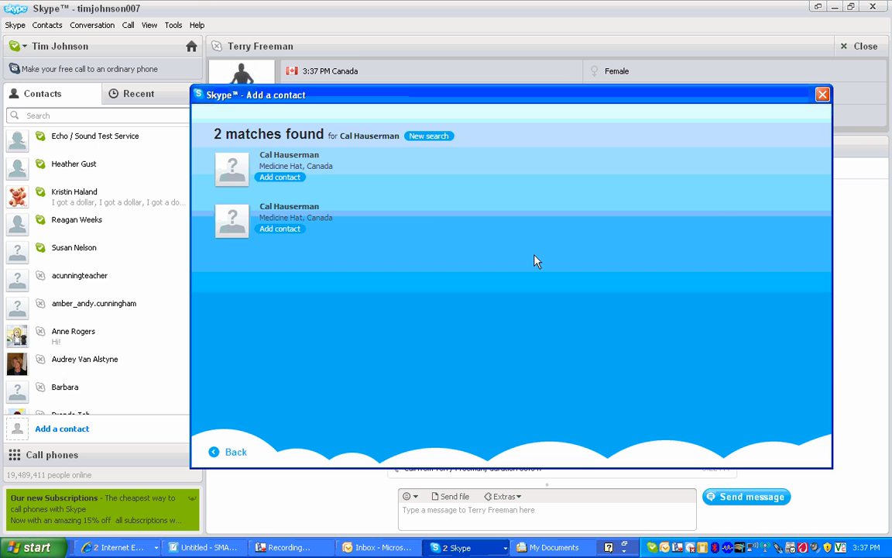
{"action": "left_click", "coordinate": [279, 177]}
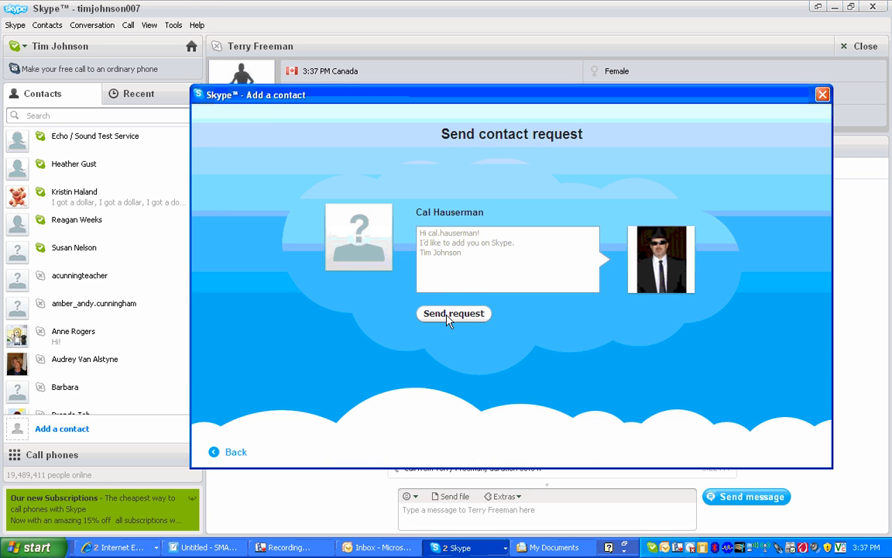
{"action": "left_click", "coordinate": [453, 313]}
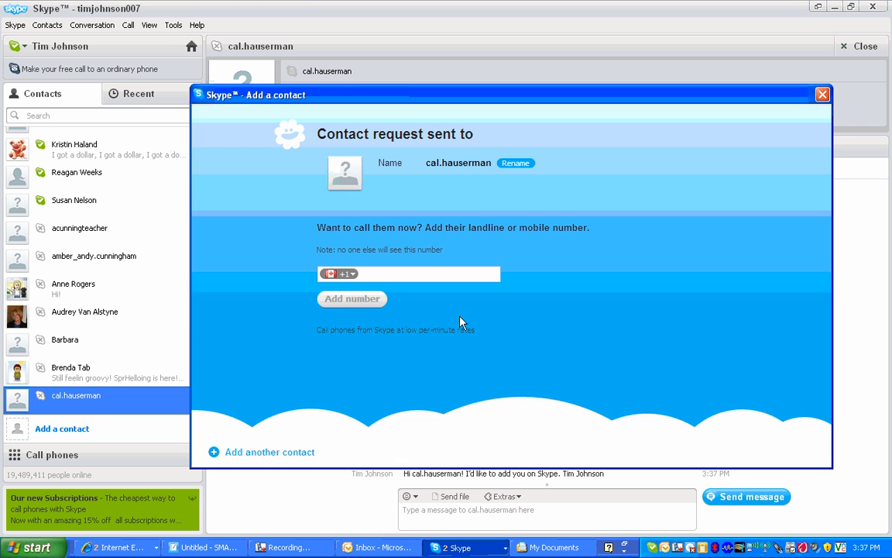
{"action": "mouse_move", "coordinate": [474, 325]}
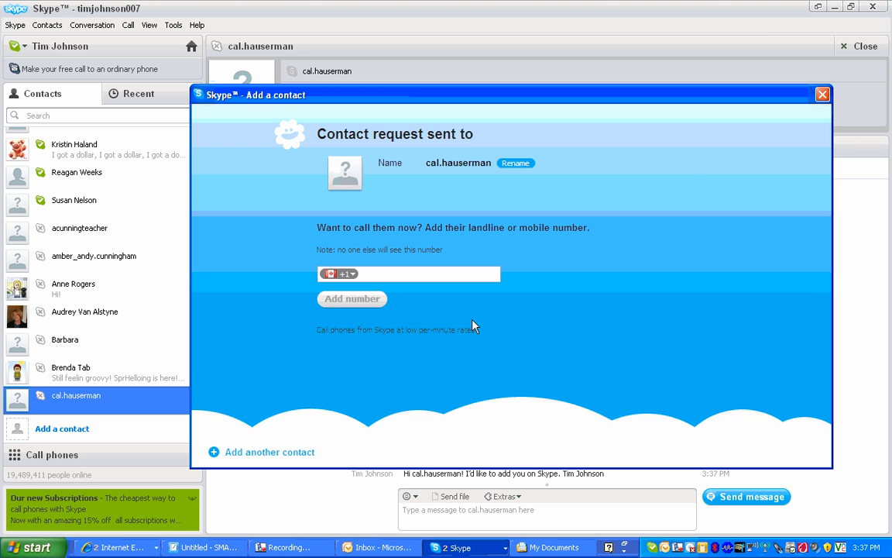
{"action": "left_click", "coordinate": [822, 95]}
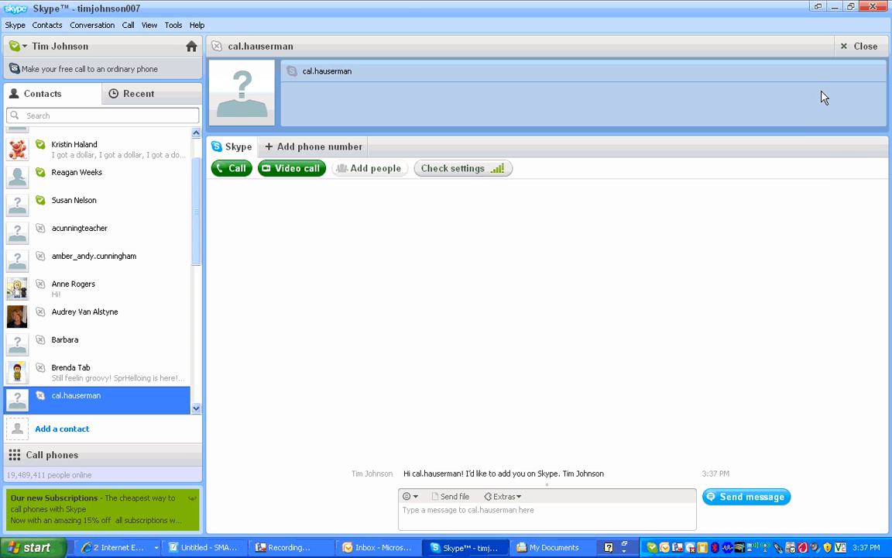
{"action": "mouse_move", "coordinate": [749, 313]}
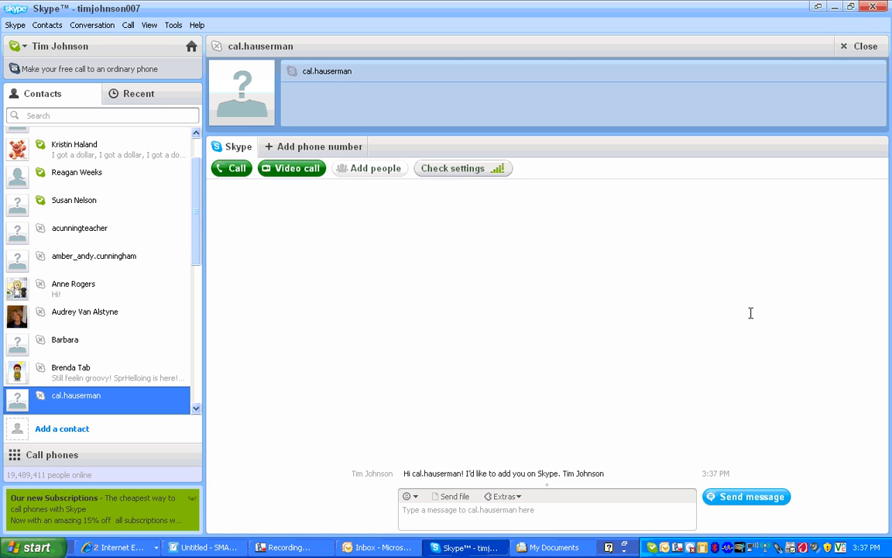
{"action": "mouse_move", "coordinate": [657, 296]}
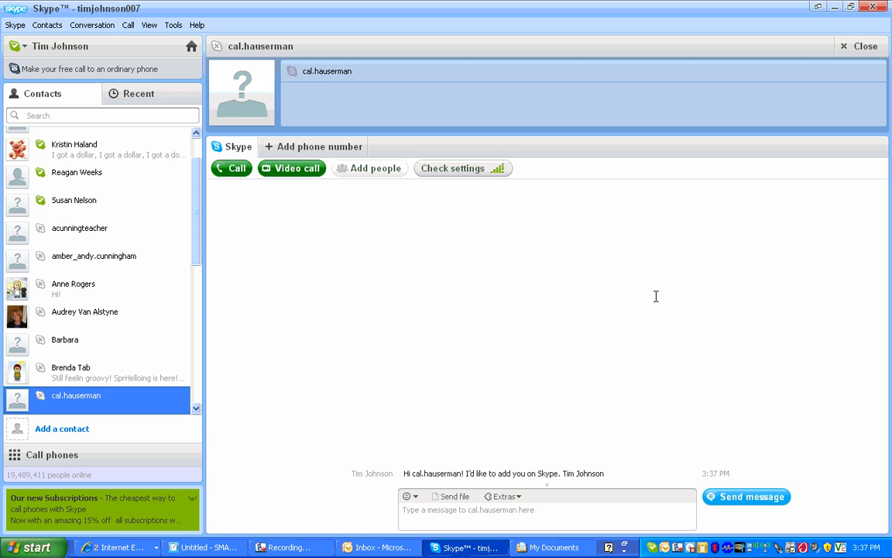